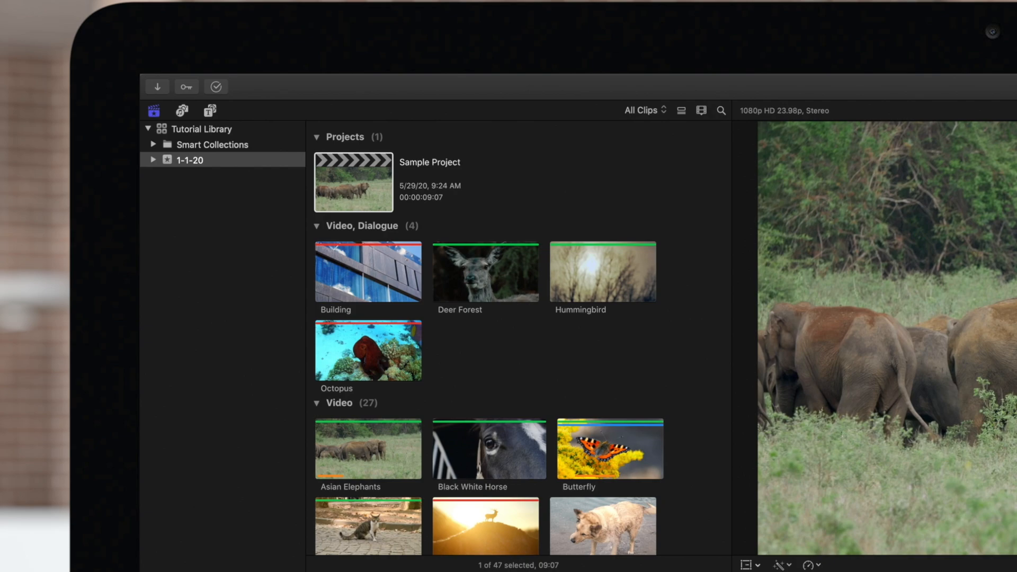
mouse_move(289, 201)
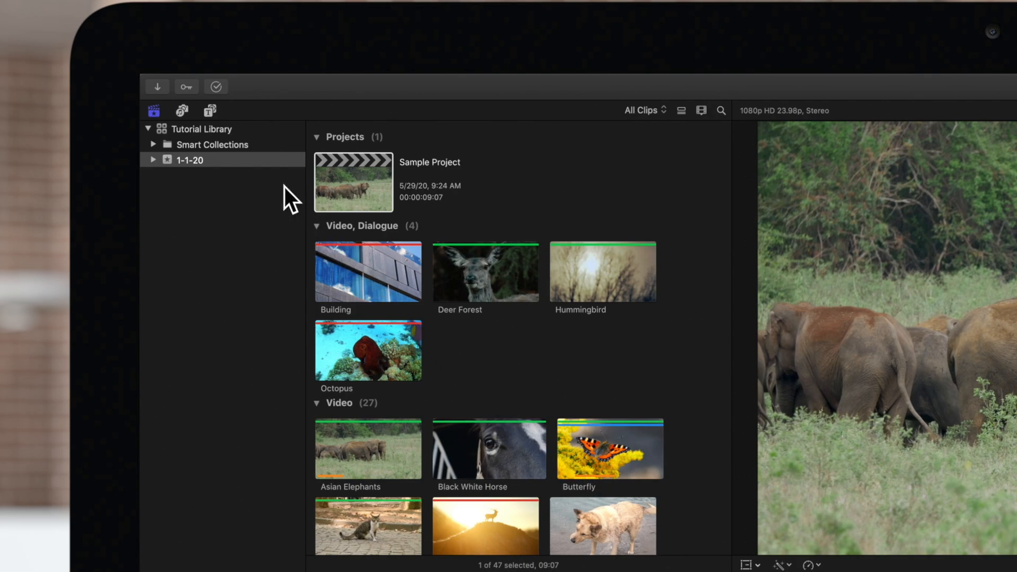
- Select Tutorial Library and filter clips to Hide Rejected, then No Ratings or Keywords
click(202, 128)
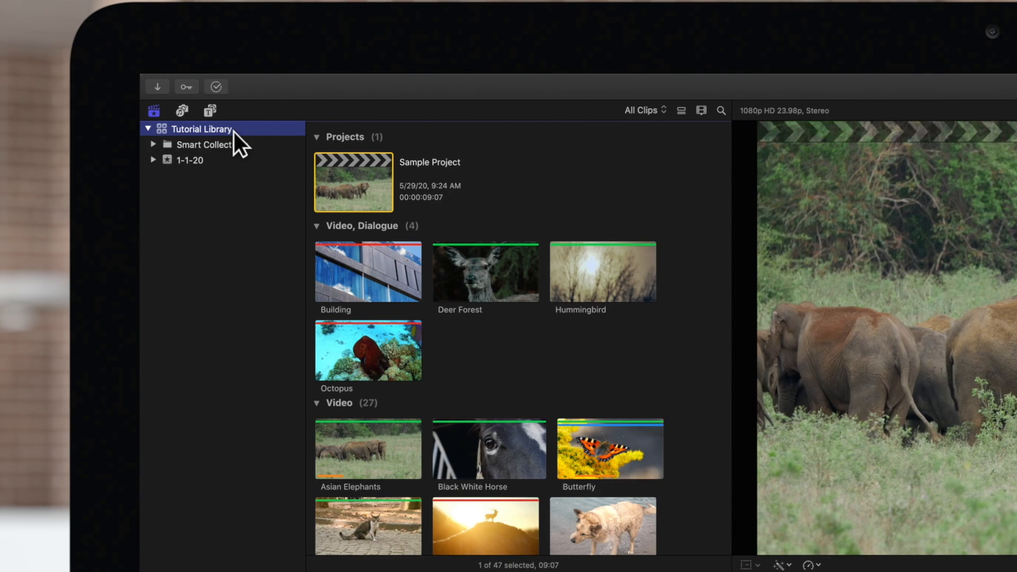
click(642, 110)
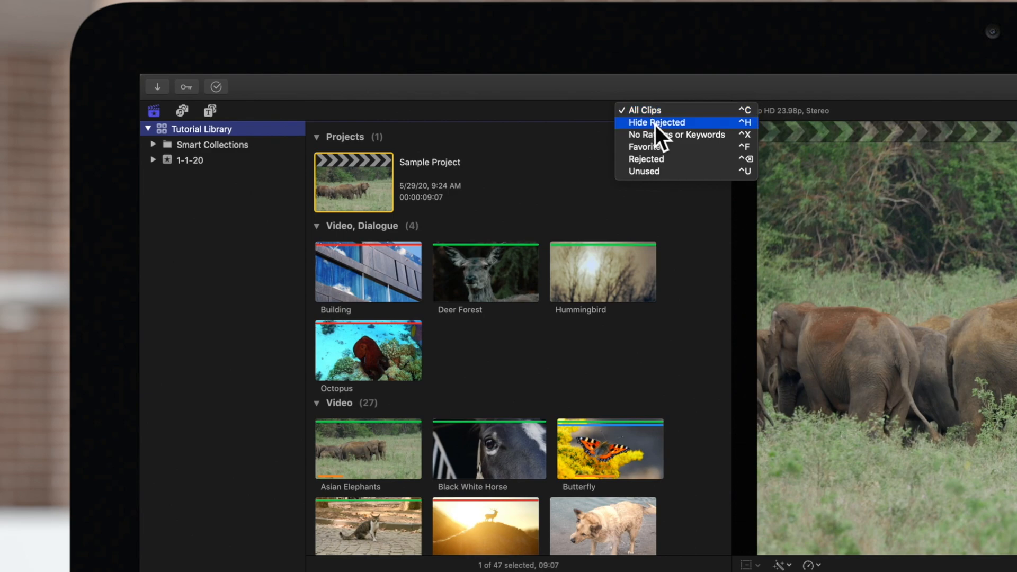
click(655, 122)
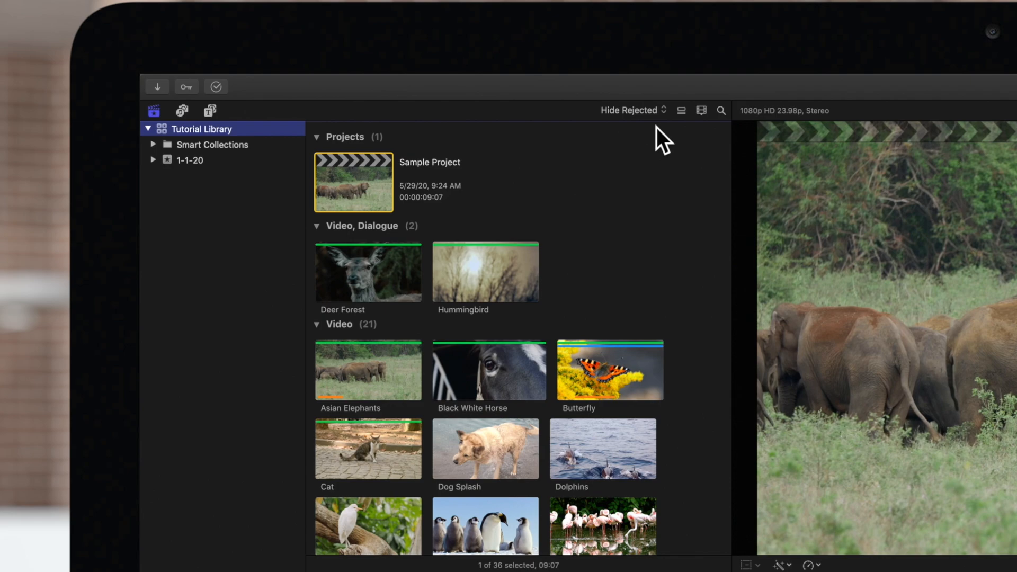
click(629, 109)
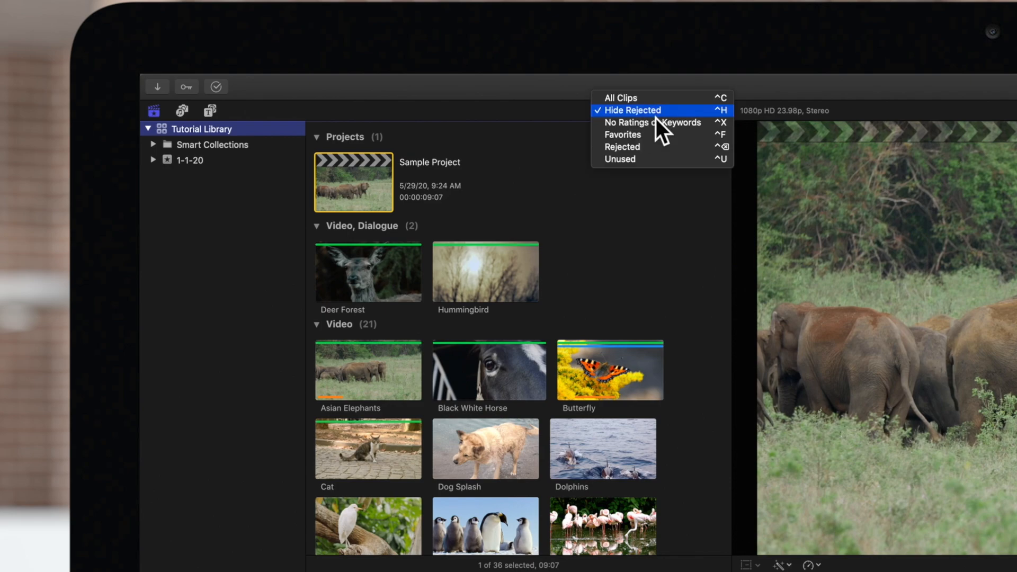
click(651, 122)
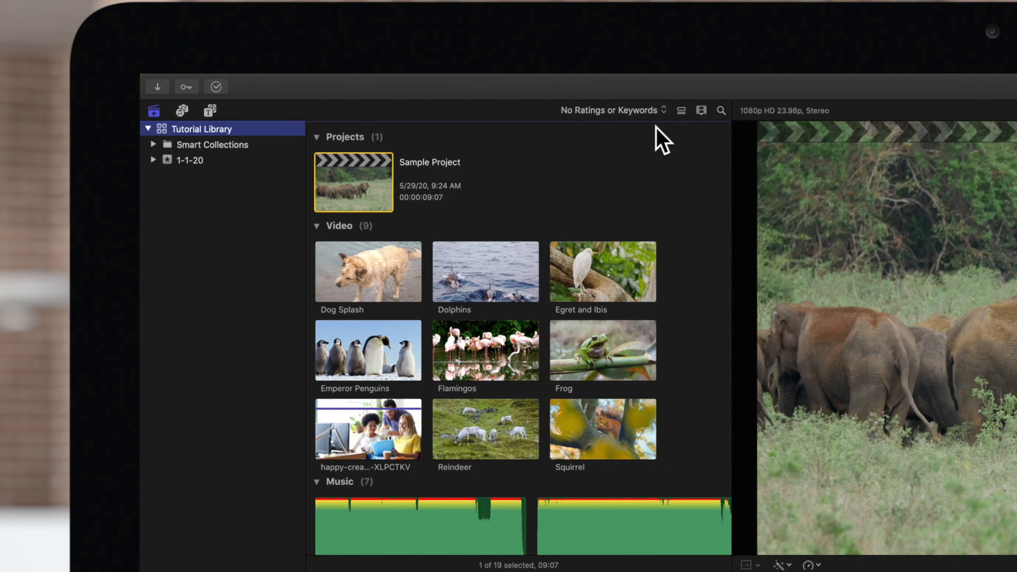
- Switch the clip filter to Favorites, then Rejected, then Unused clips
click(610, 110)
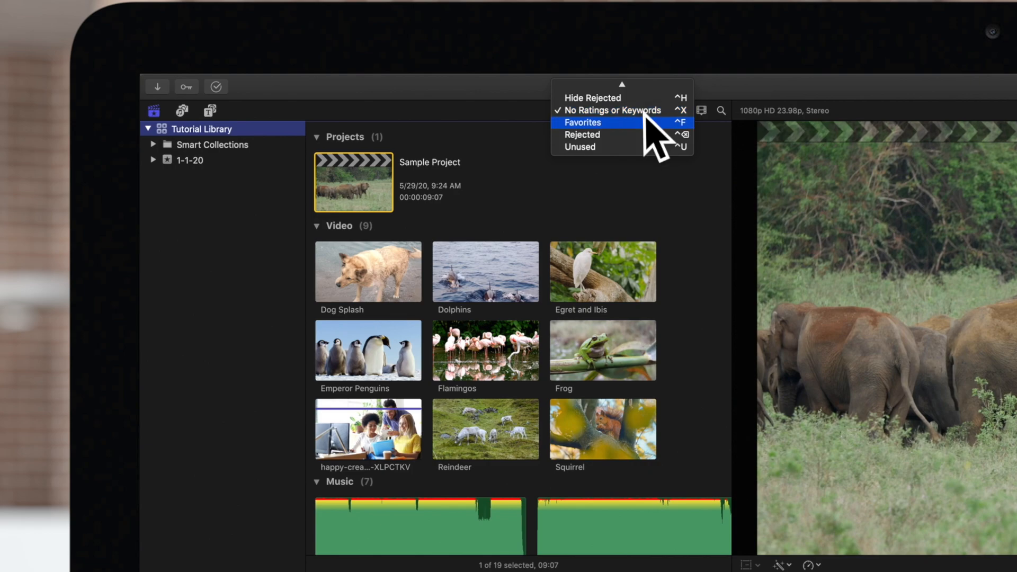
click(582, 122)
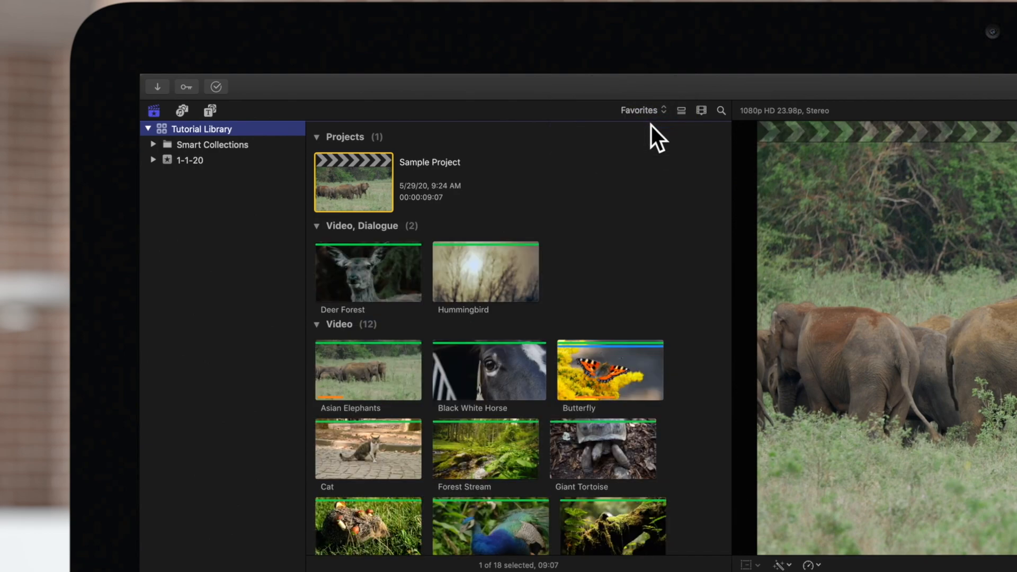
click(642, 110)
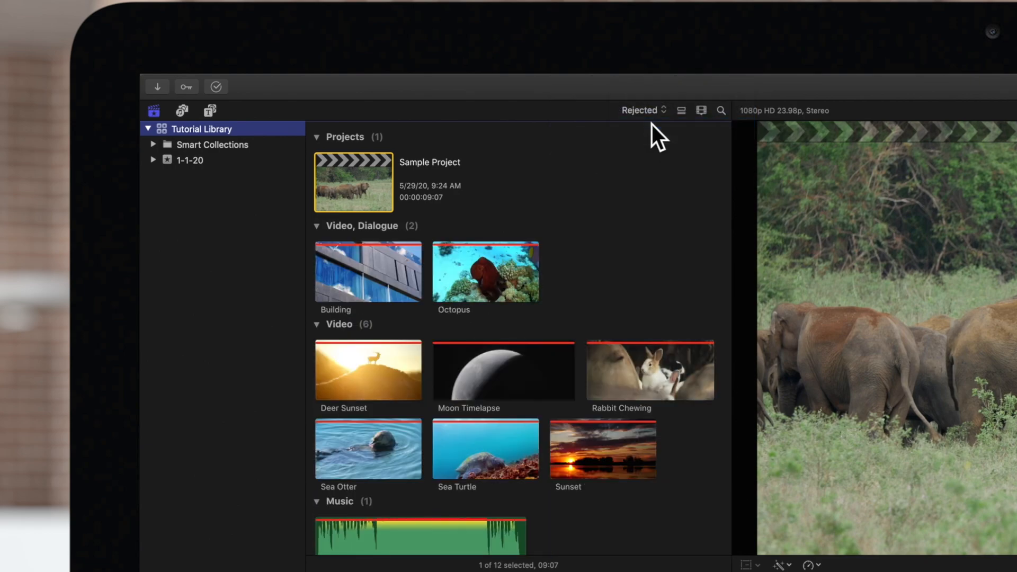
click(641, 110)
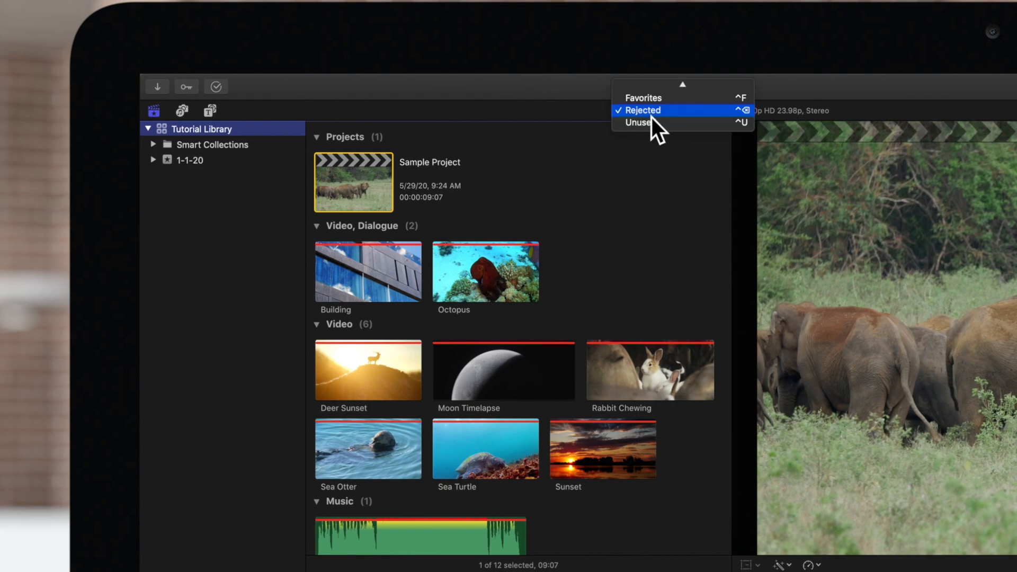
click(637, 122)
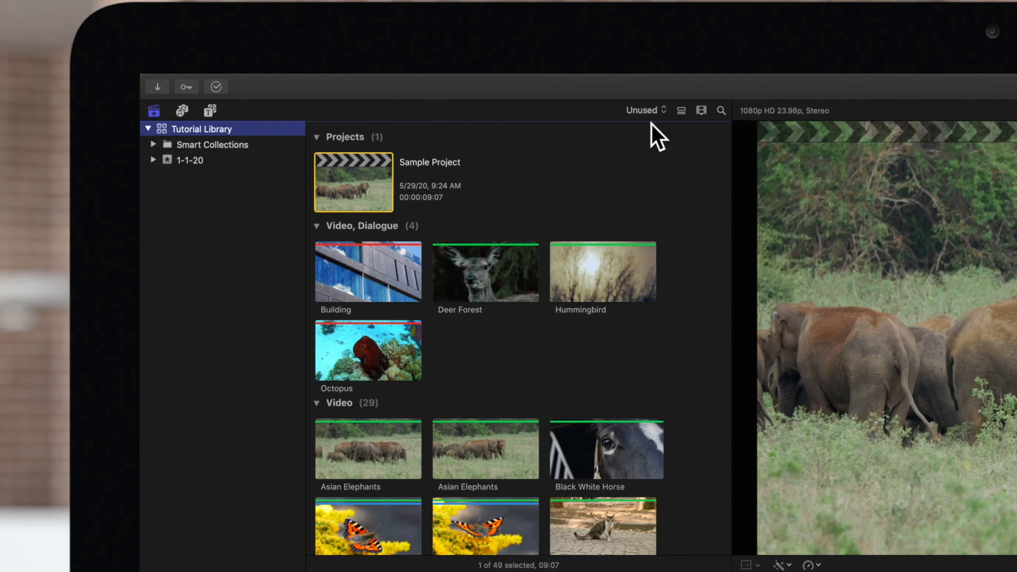
click(642, 110)
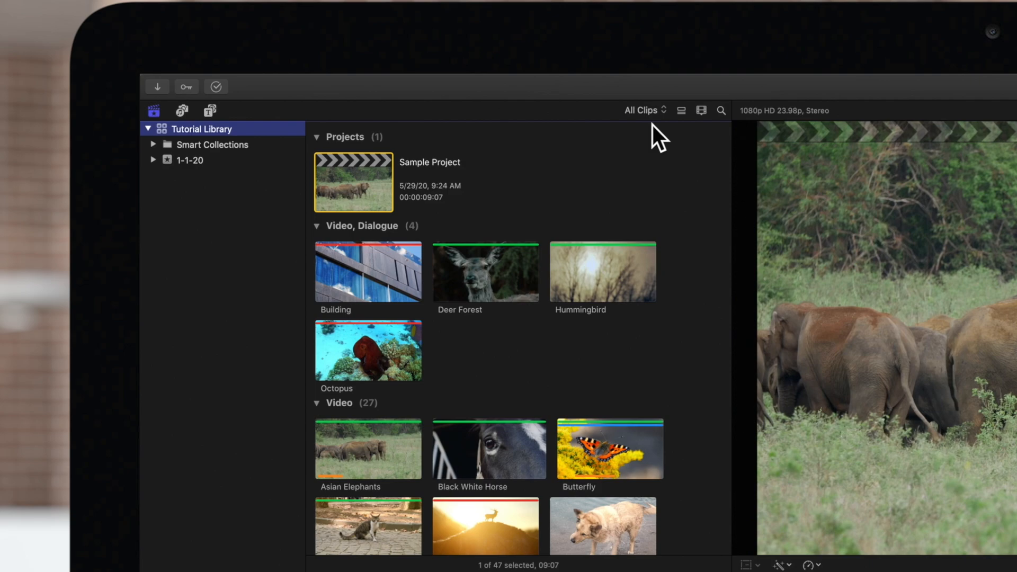
- Search the library clips for 'deer', then clear the search field
click(720, 110)
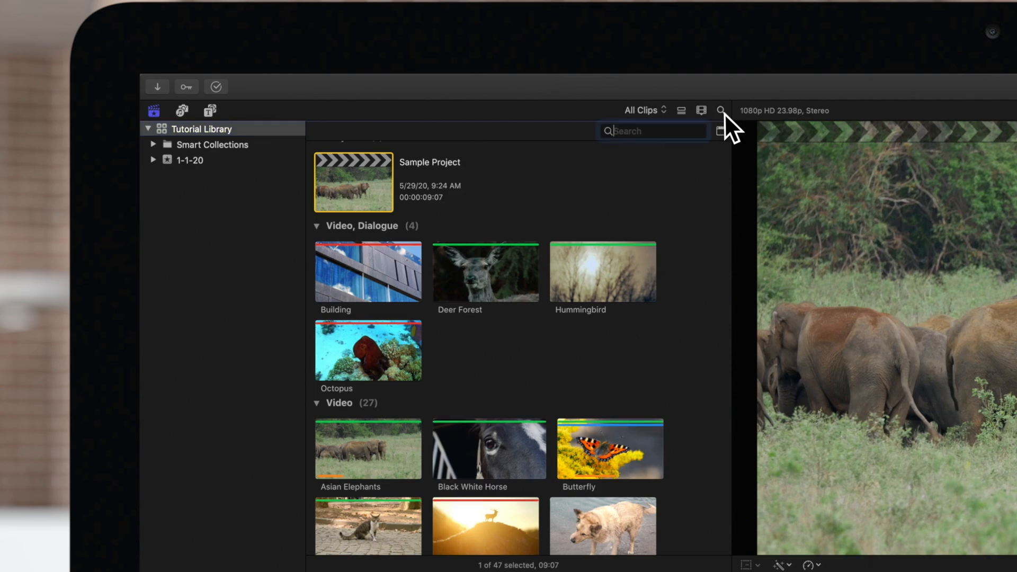
text(deer)
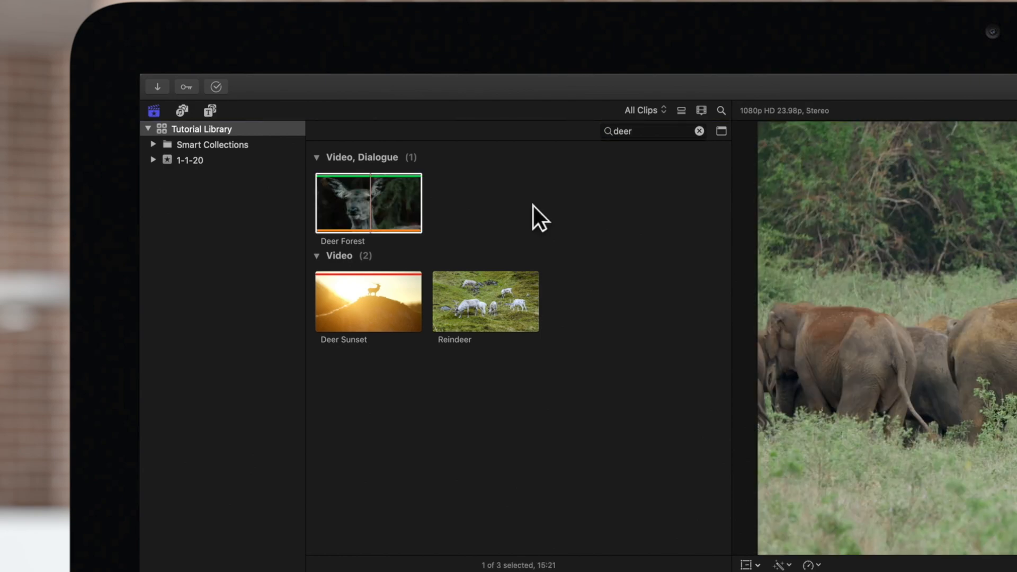
click(699, 131)
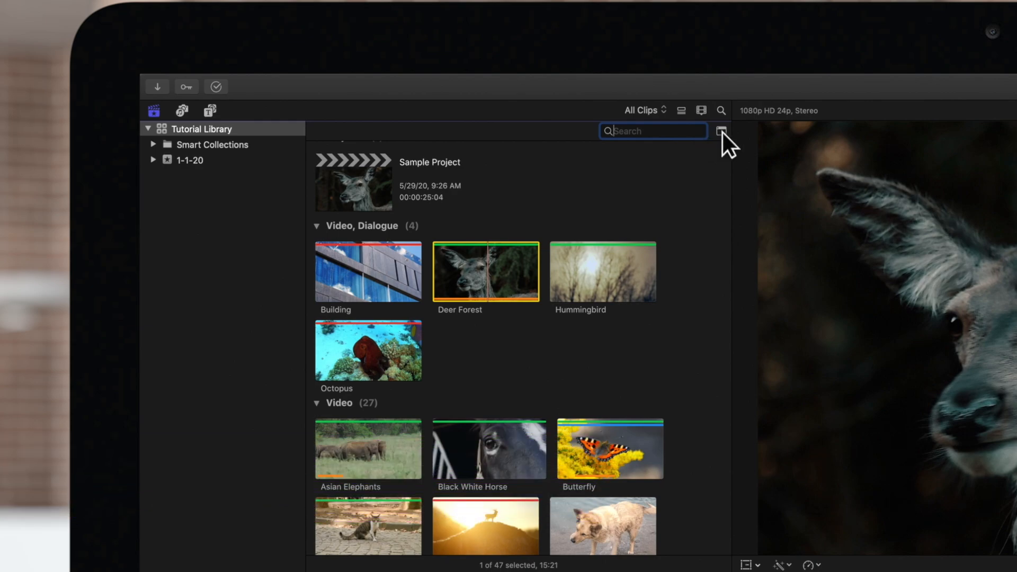
- In the Filter window, set a Text rule matching 'deer' with a different matching rule
click(720, 131)
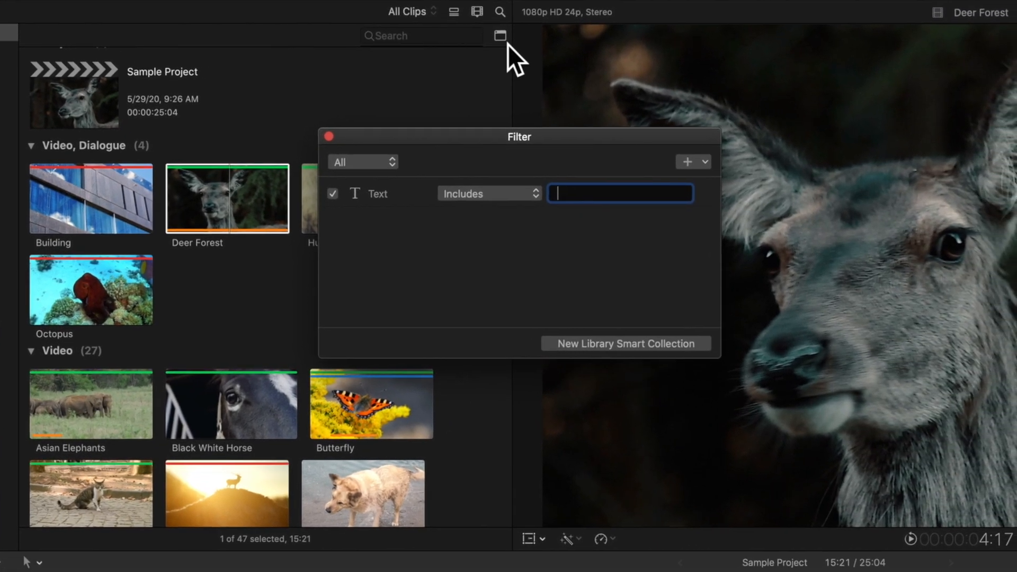
click(687, 162)
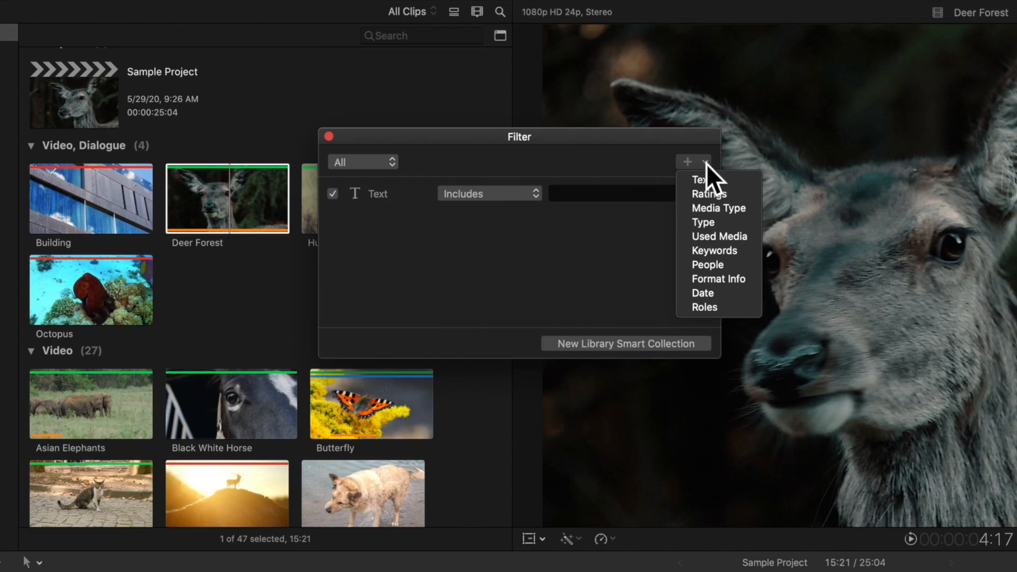
click(619, 193)
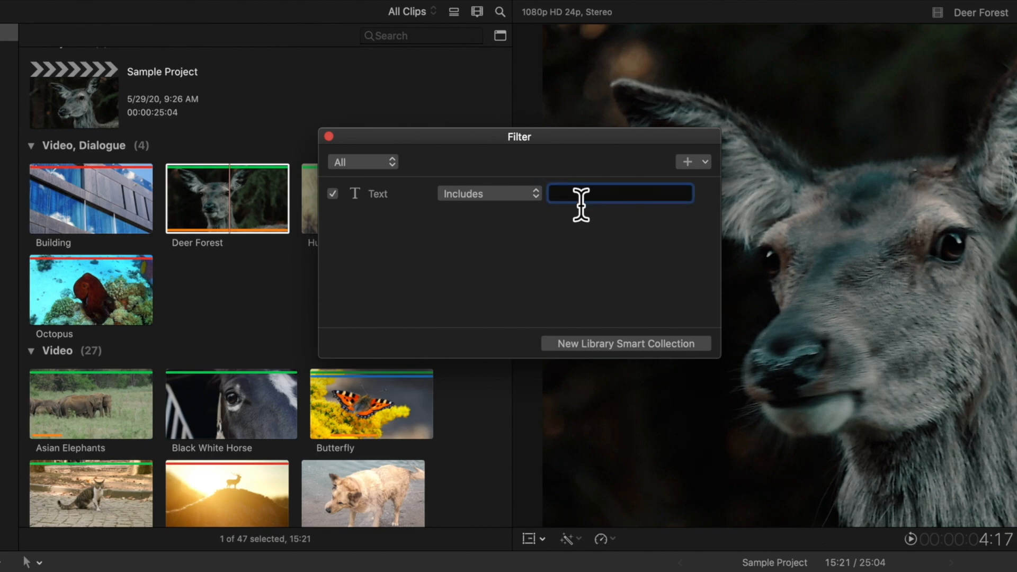
text(deer)
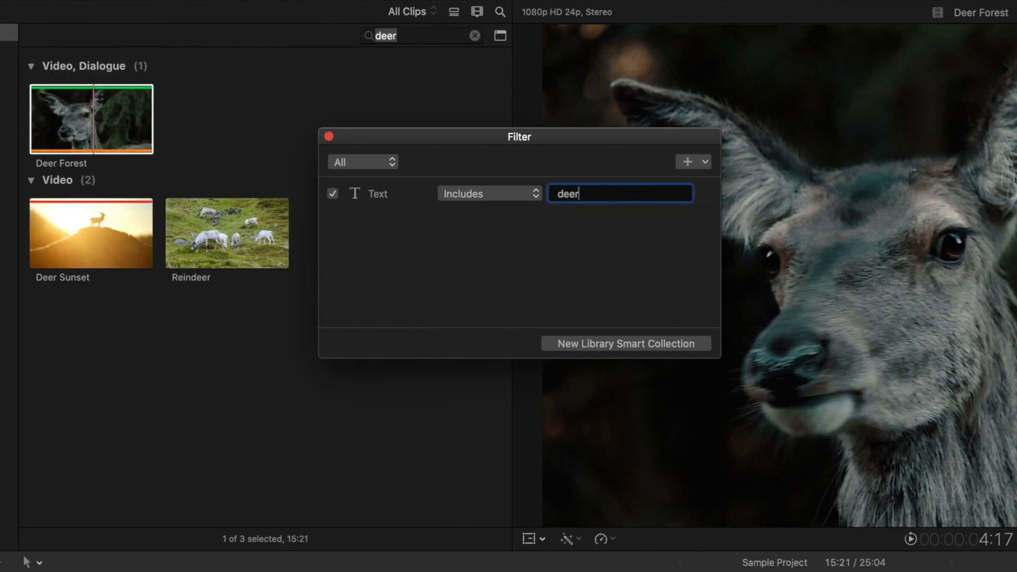
click(488, 192)
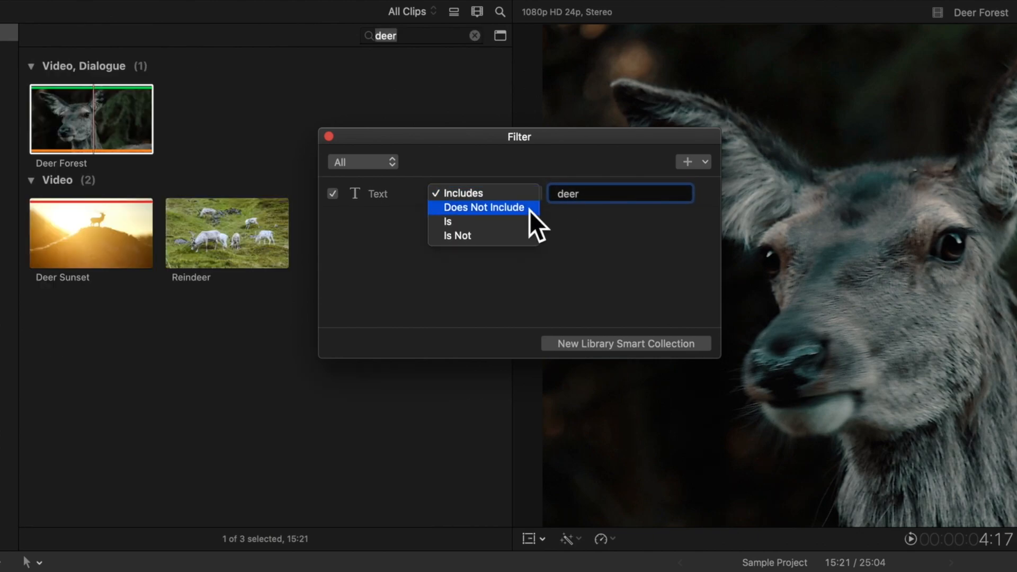
click(482, 207)
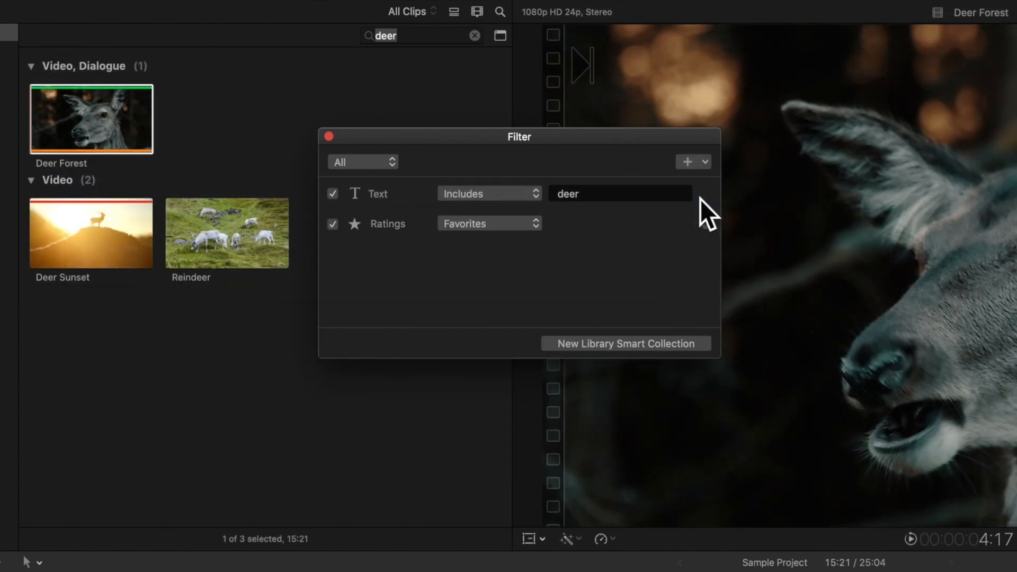
- Set the Ratings rule to Rejected, then remove the rating rule
click(490, 223)
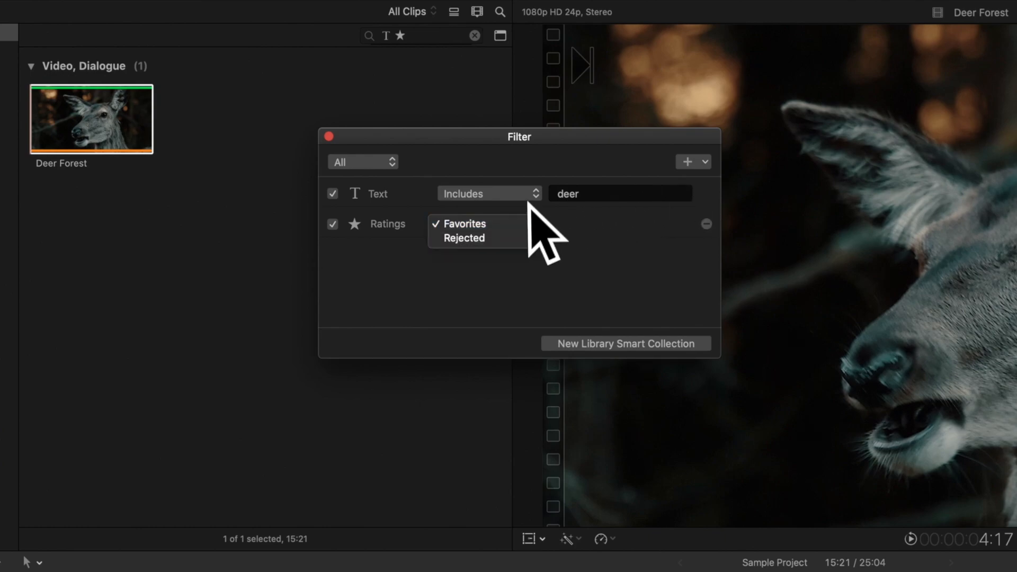
click(463, 238)
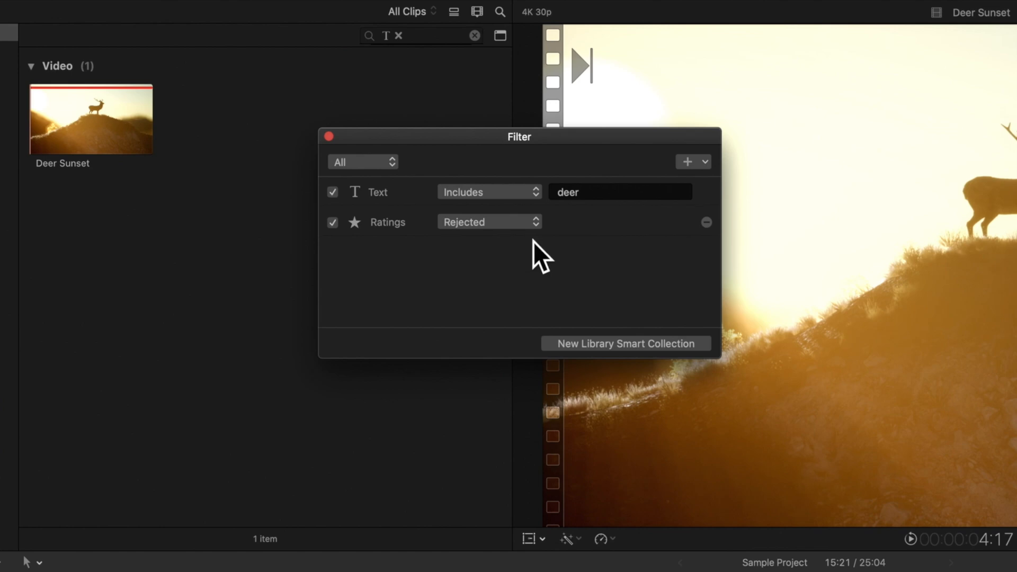
mouse_move(347, 204)
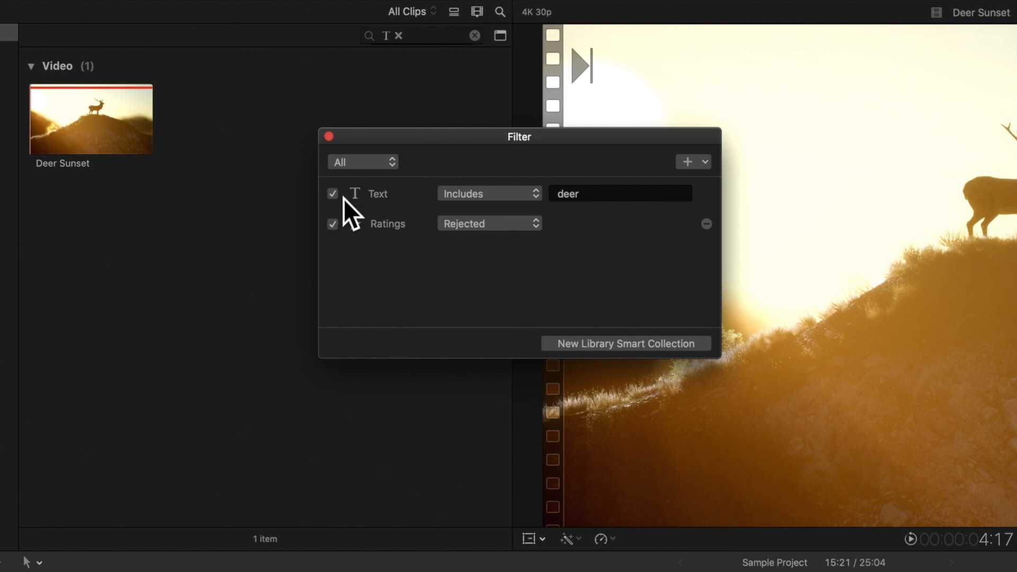
click(706, 224)
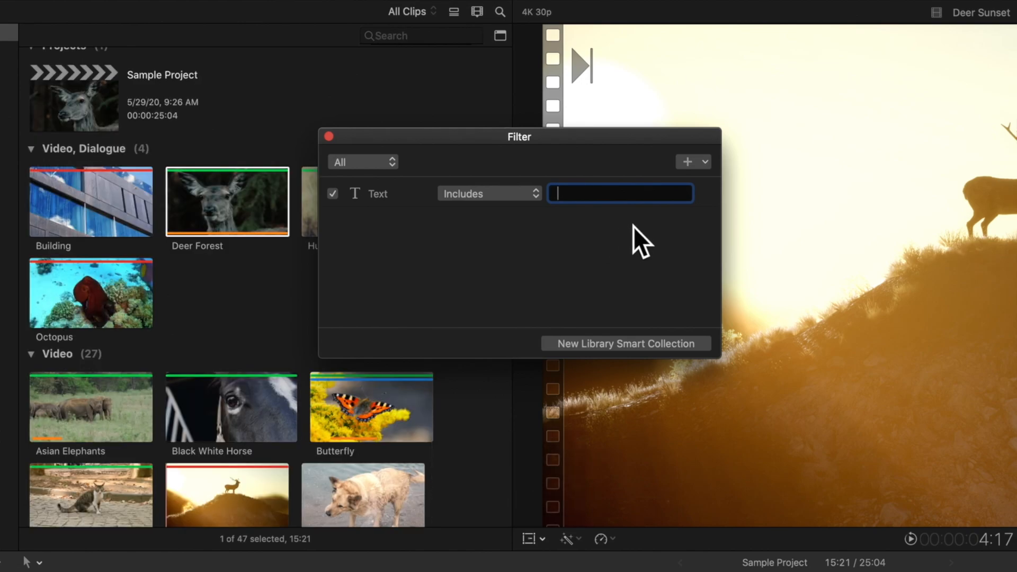
- Add a People rule excluding Group shots while keeping Medium Shot checked
click(705, 161)
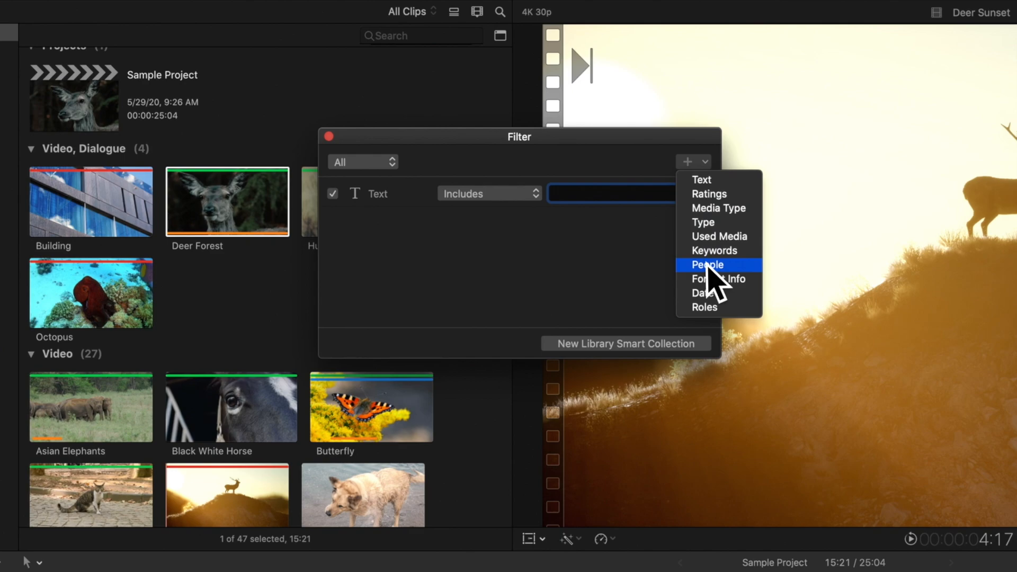
click(706, 265)
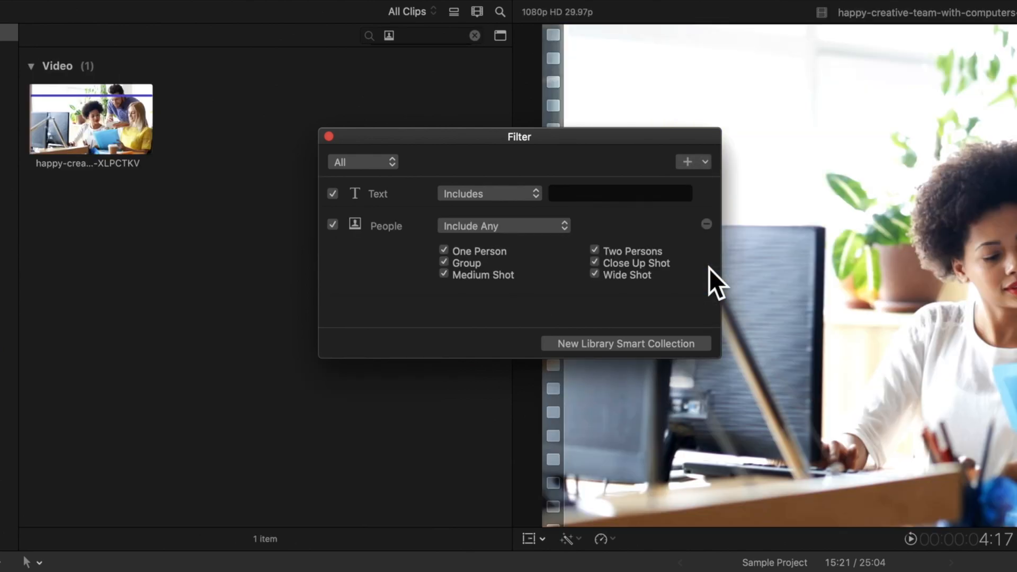
click(445, 263)
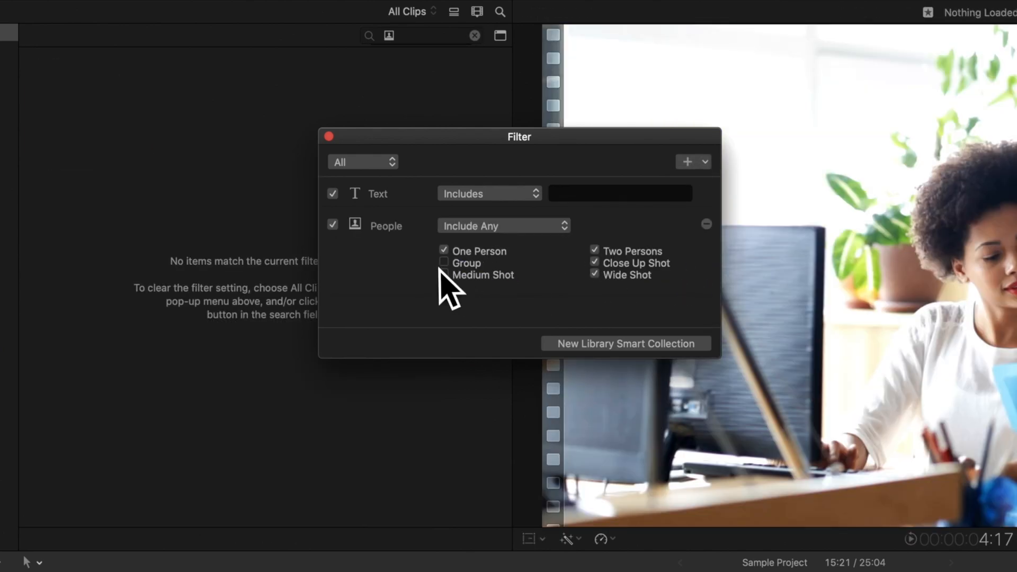
click(443, 274)
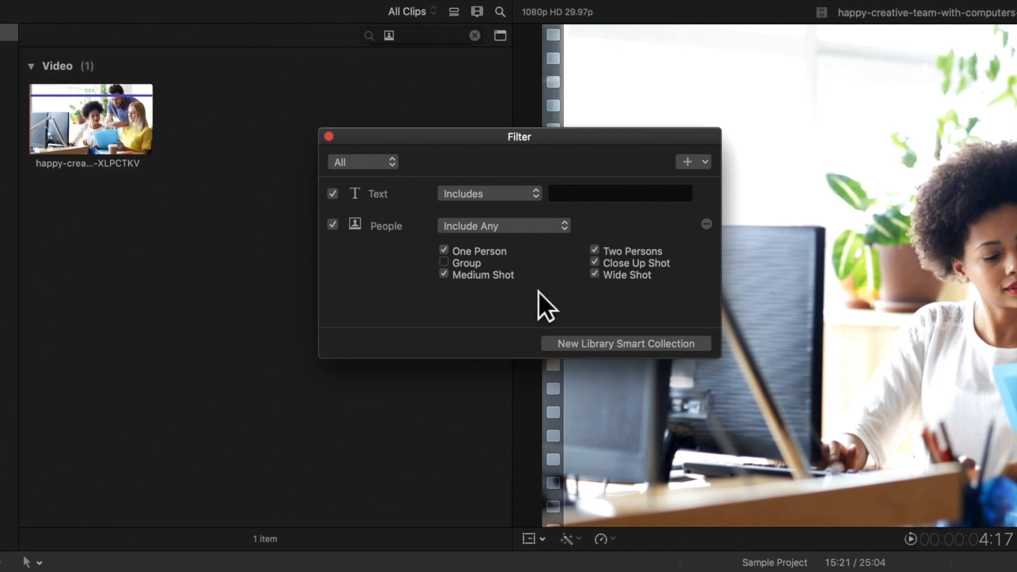
click(686, 161)
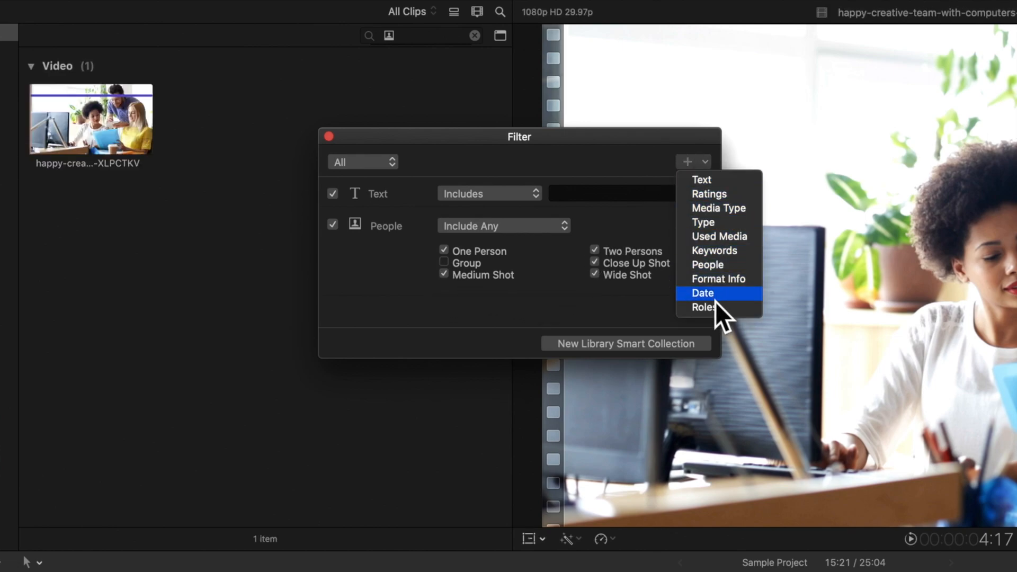
- Add a Roles rule including the dialogue roles and scroll the role list
click(703, 307)
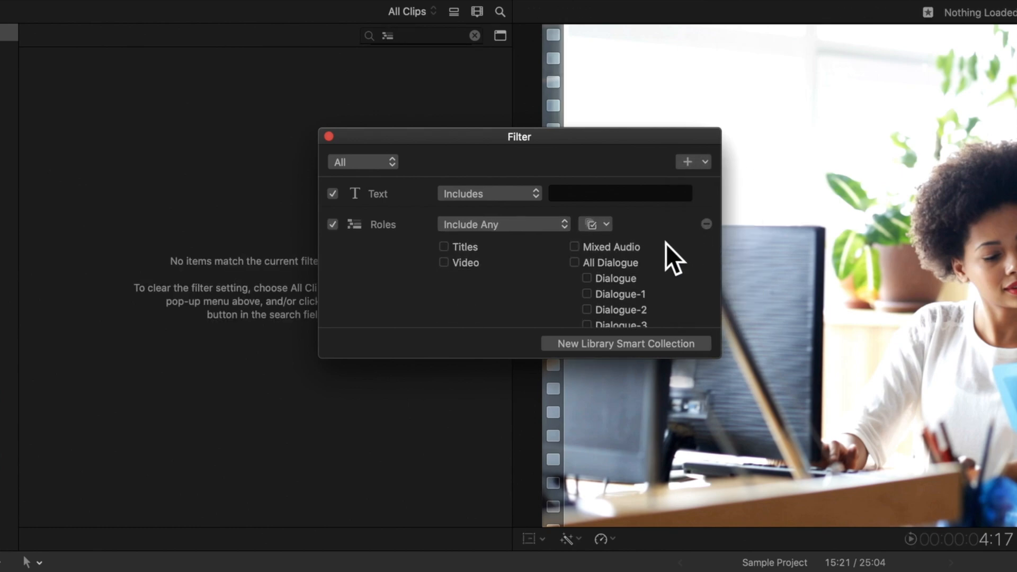
click(573, 262)
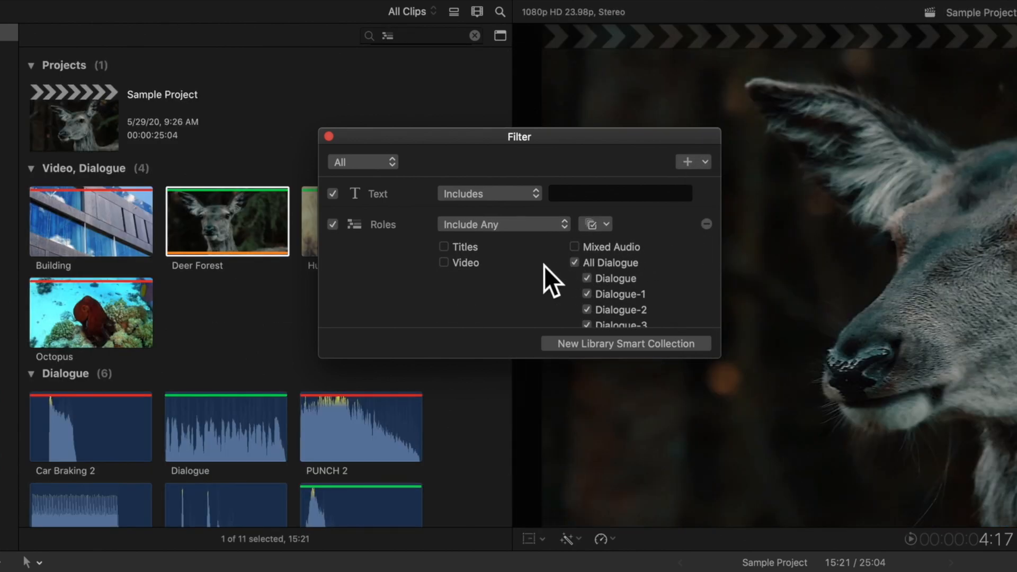
scroll(down, 3)
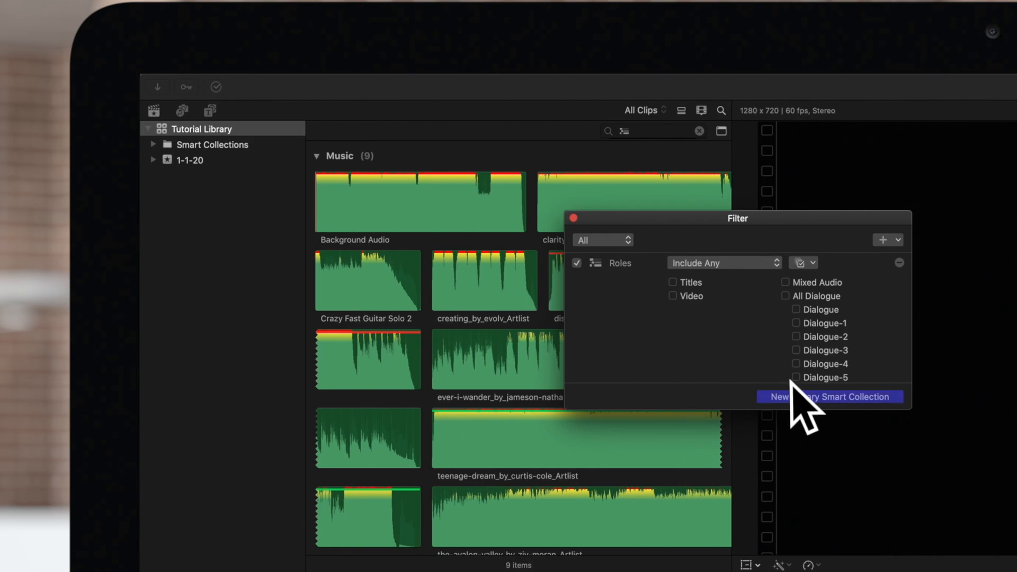
- Save the current filter as a library smart collection named 'Music'
click(831, 396)
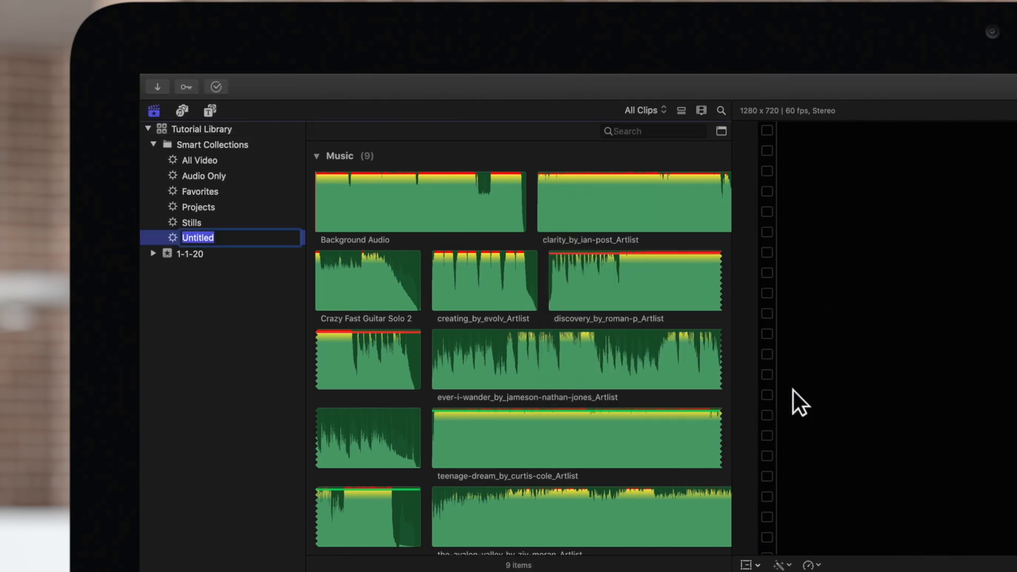
text(Music)
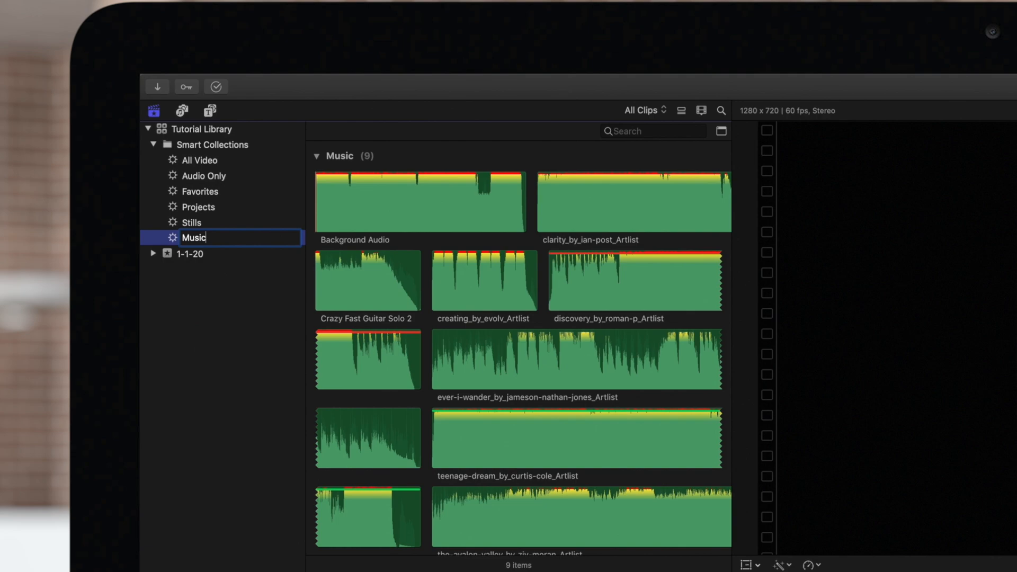
scroll(down, 3)
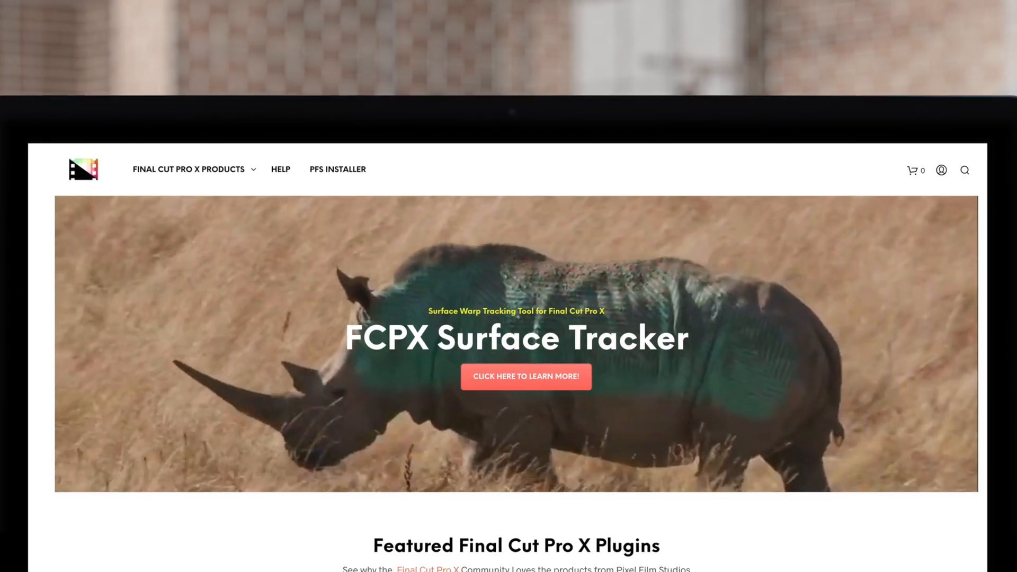
- Scroll the Pixel Film Studios plugin grid down to FCPX Camera and FCPX Timer
scroll(down, 3)
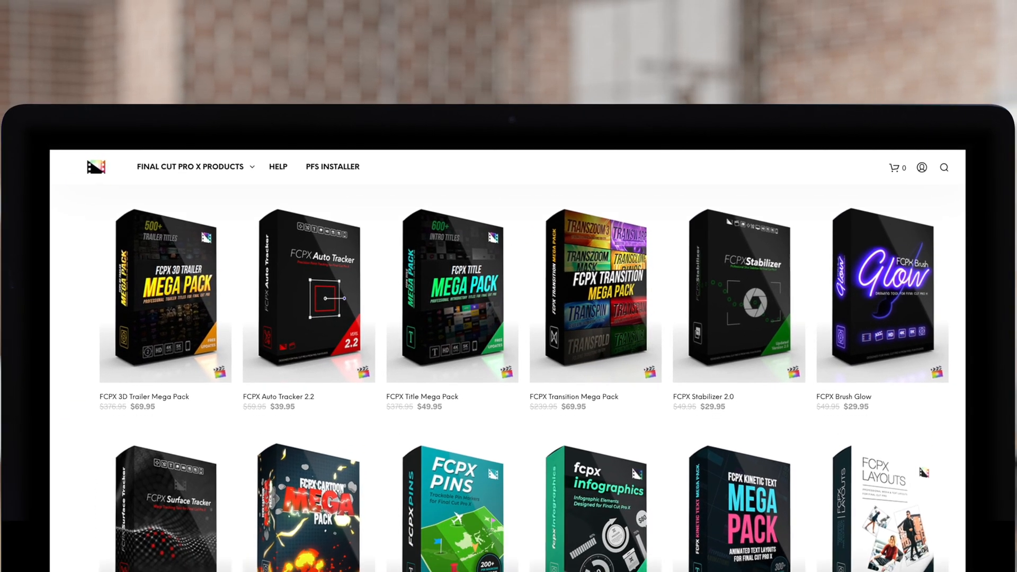
scroll(down, 3)
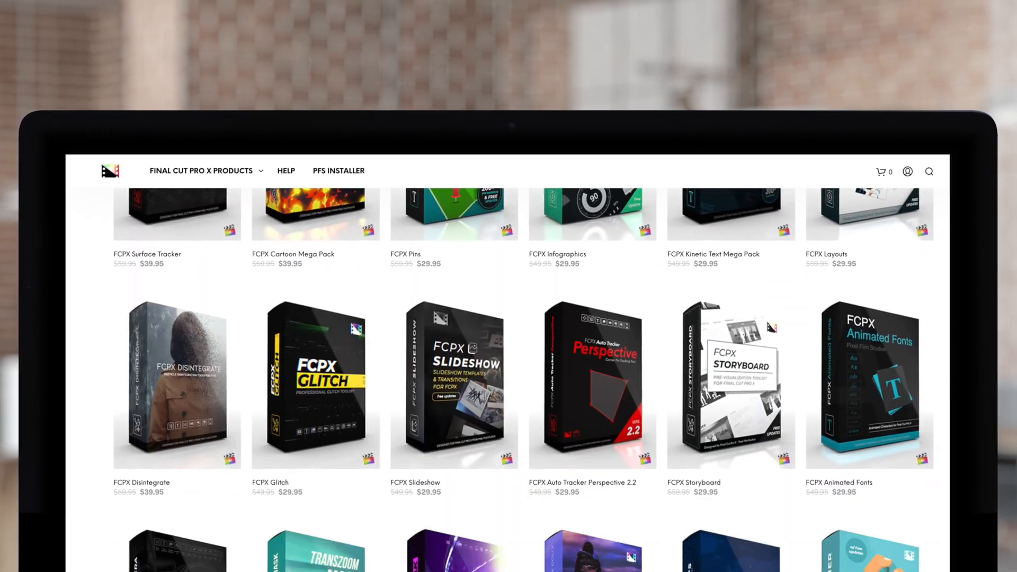
scroll(down, 3)
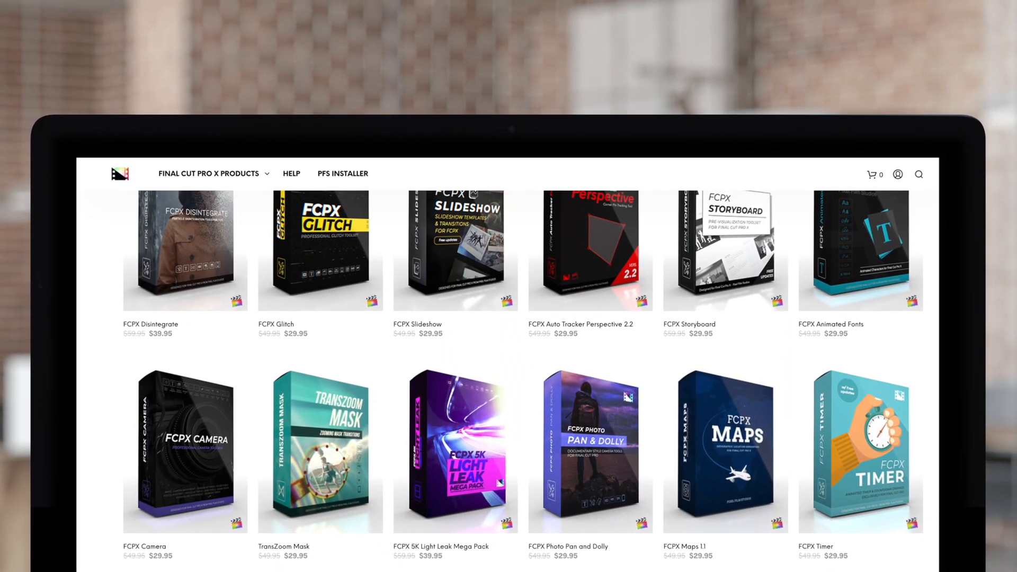
scroll(down, 3)
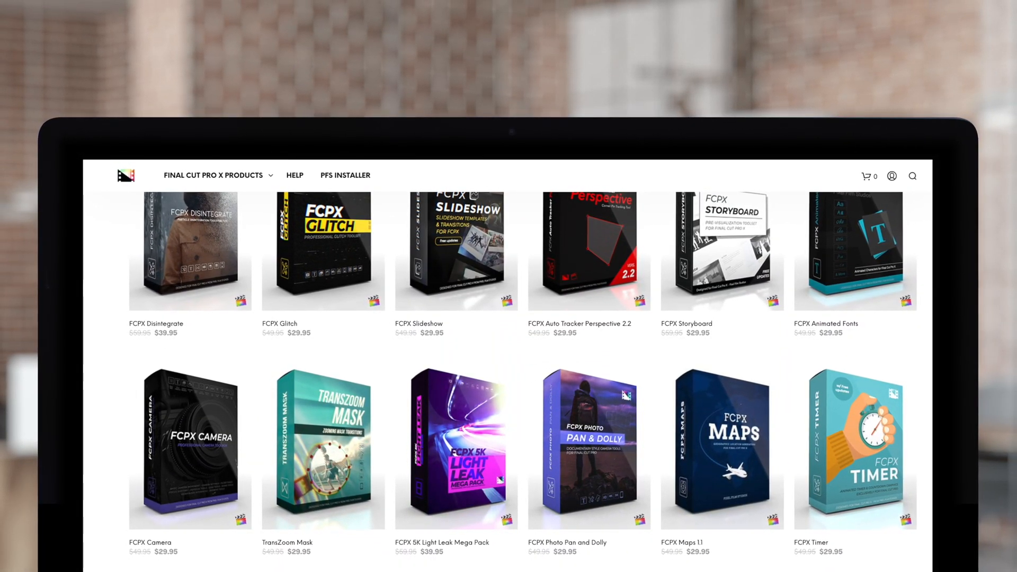